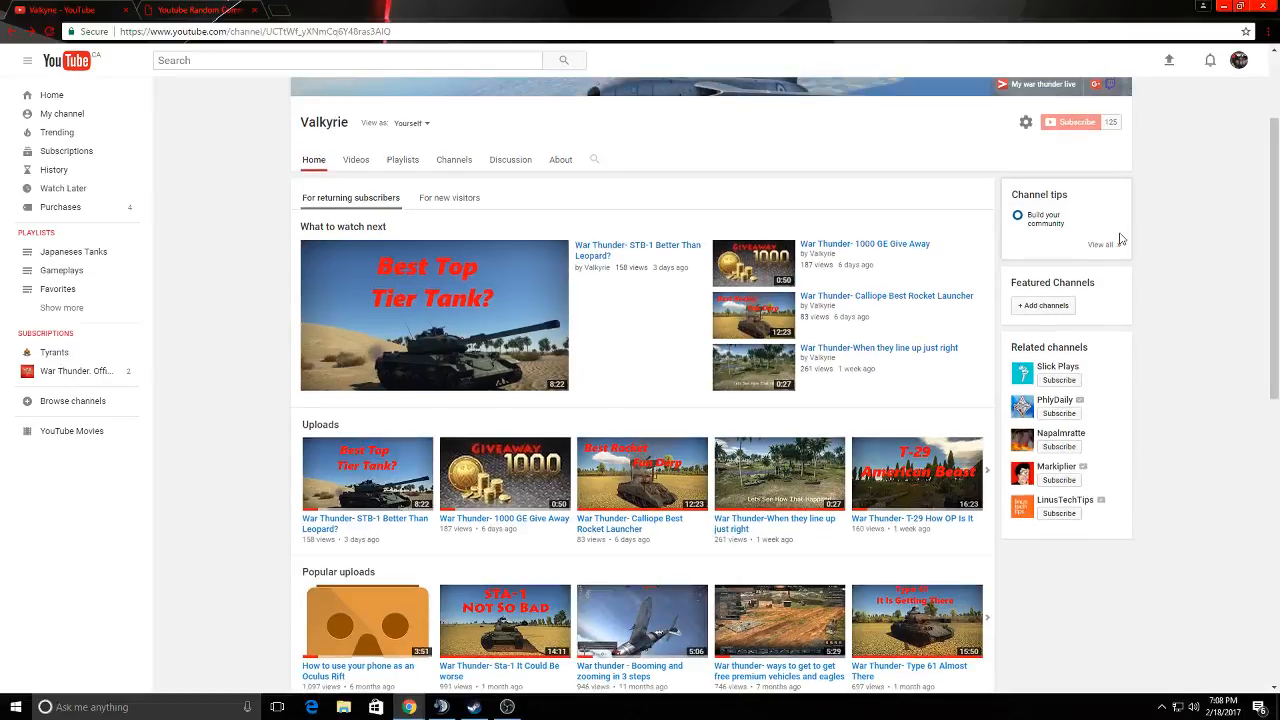
Step: Open the 'War Thunder- 1000 GE Give Away' video, then switch to the comment picker page
left_click(504, 518)
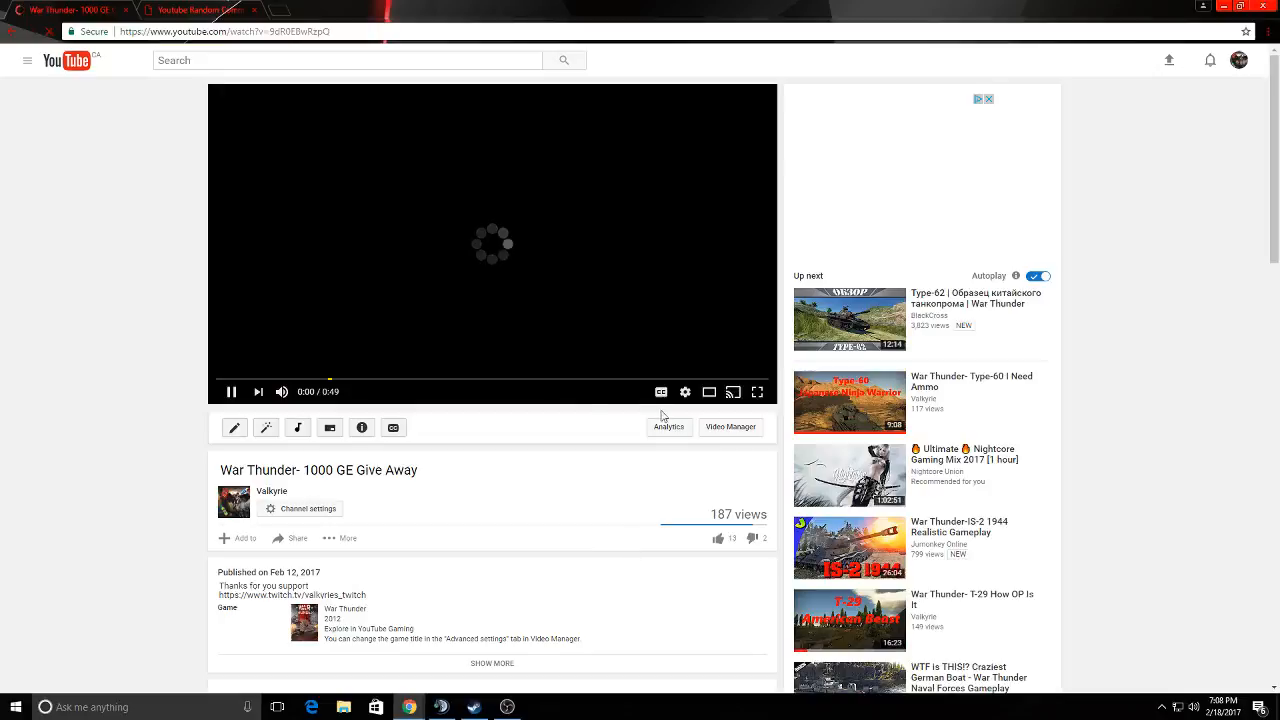
left_click(230, 390)
type("\\\\\\\\\\\\\\\\\\\\")
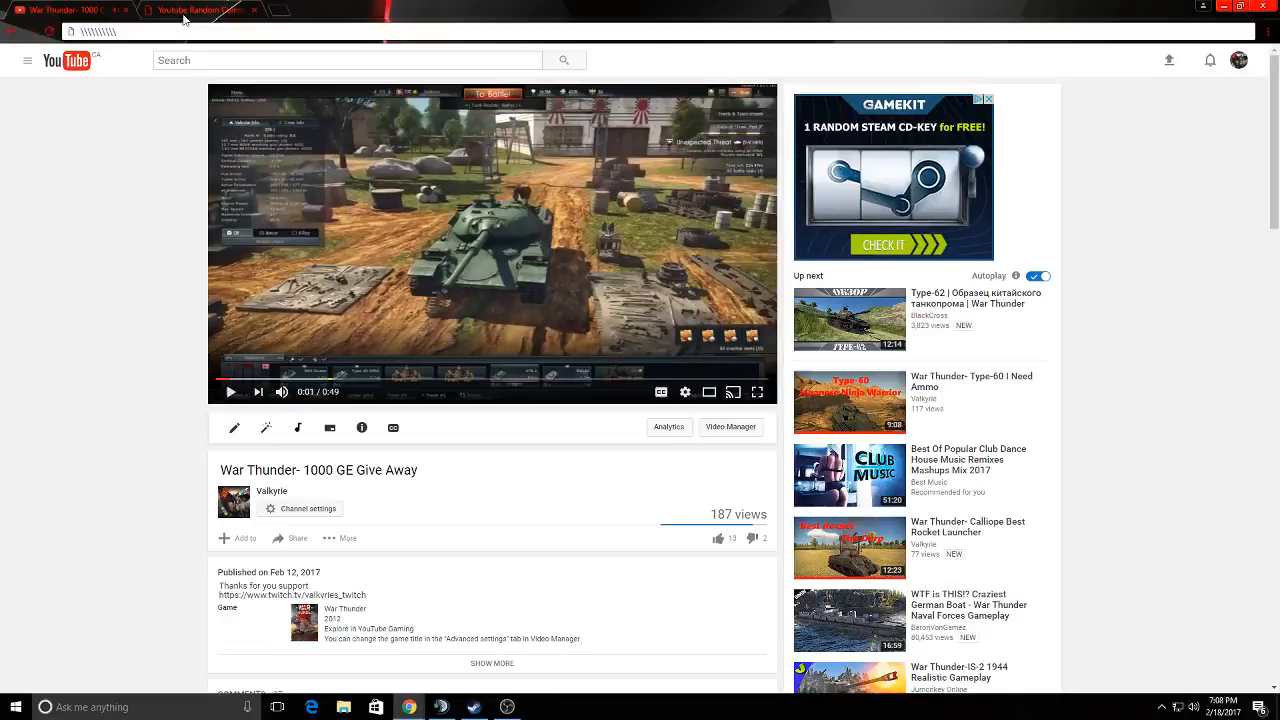
left_click(196, 8)
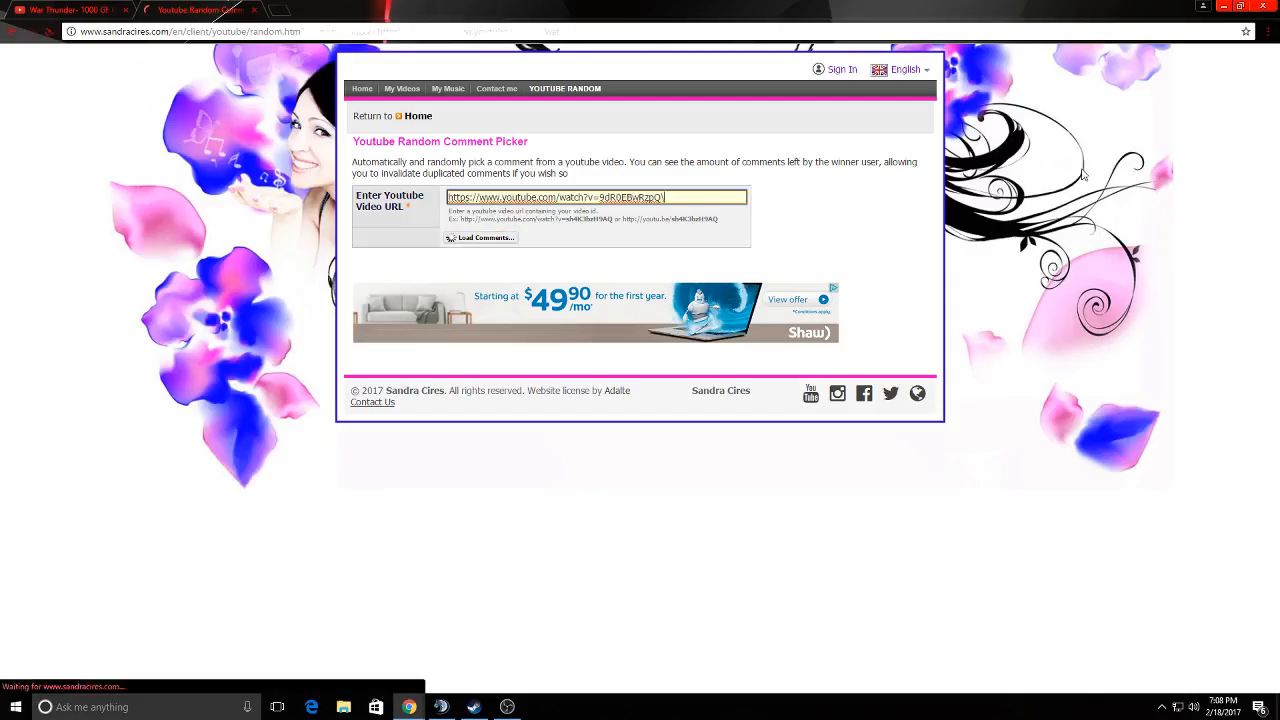
Step: Load the video's 37 comment threads and randomly pick a winner among the commenters
left_click(484, 238)
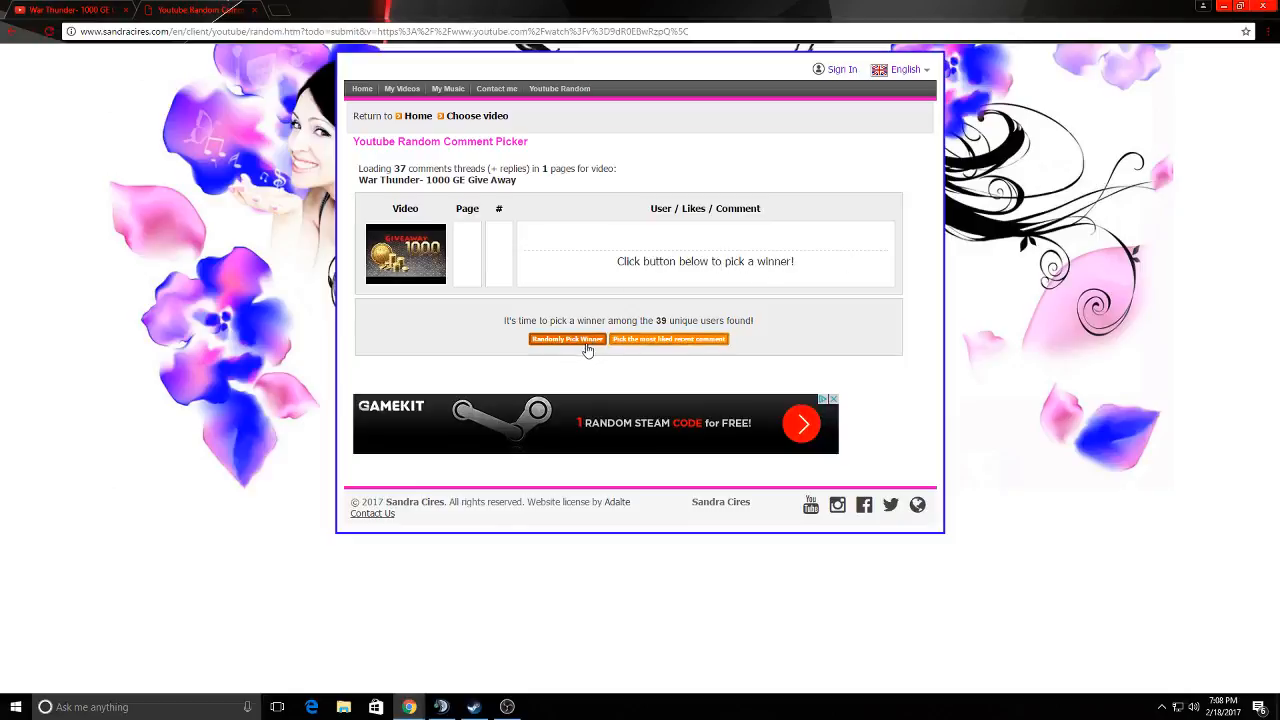
left_click(568, 340)
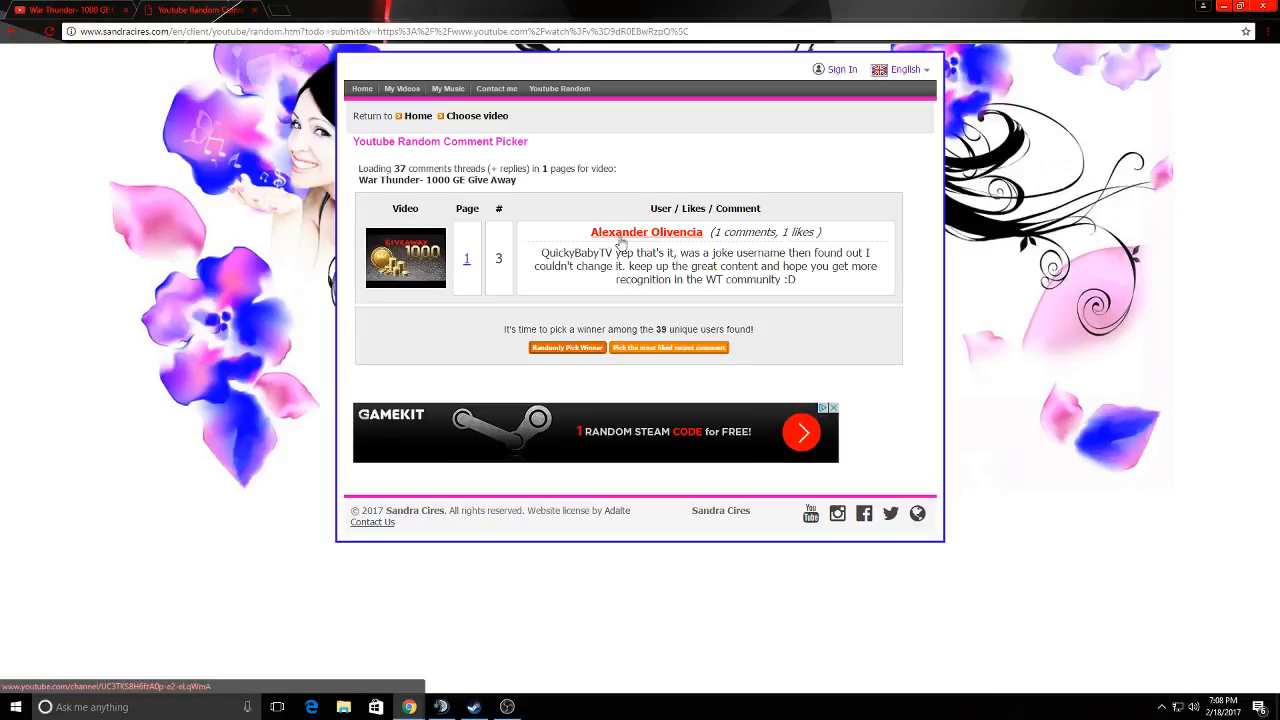
mouse_move(536, 280)
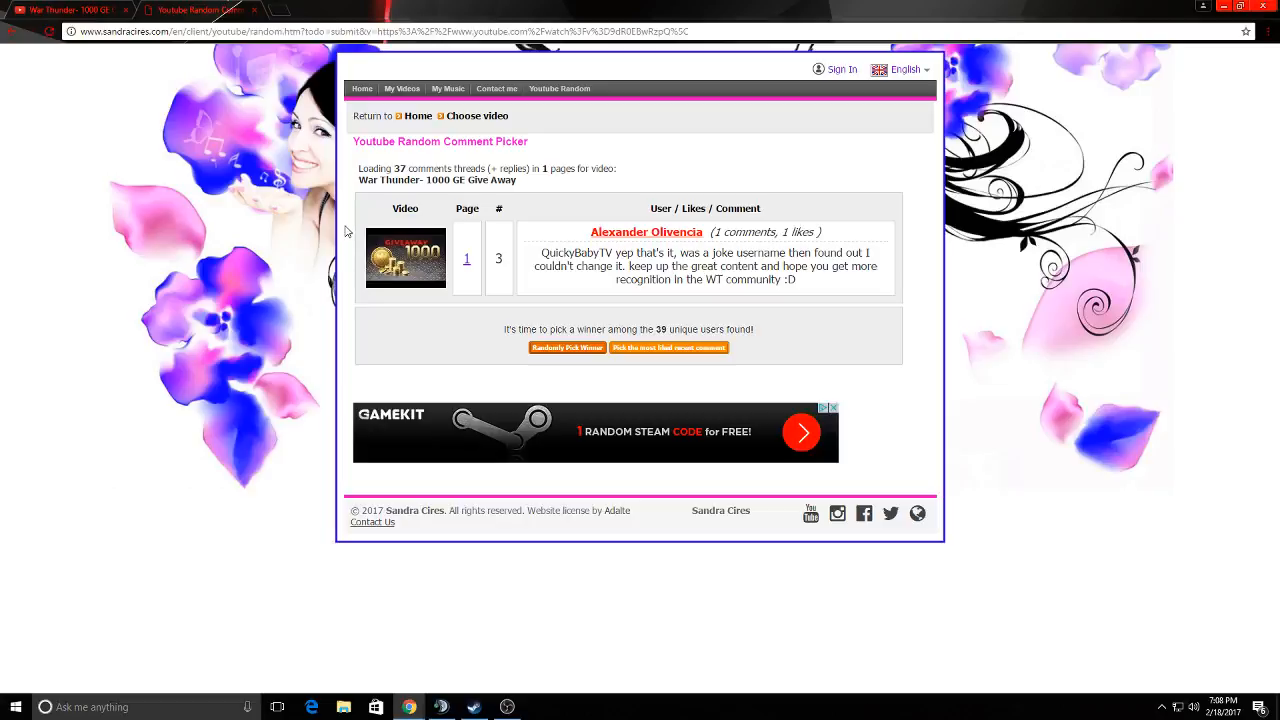
mouse_move(344, 296)
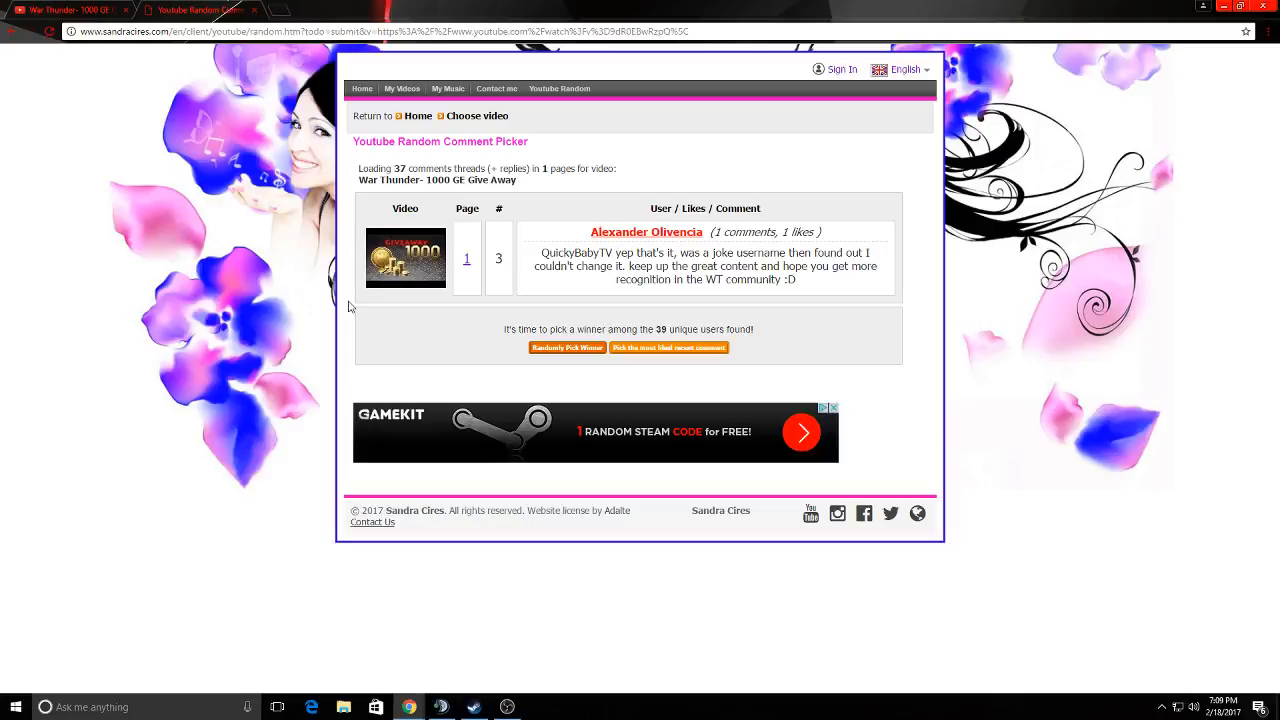
mouse_move(428, 258)
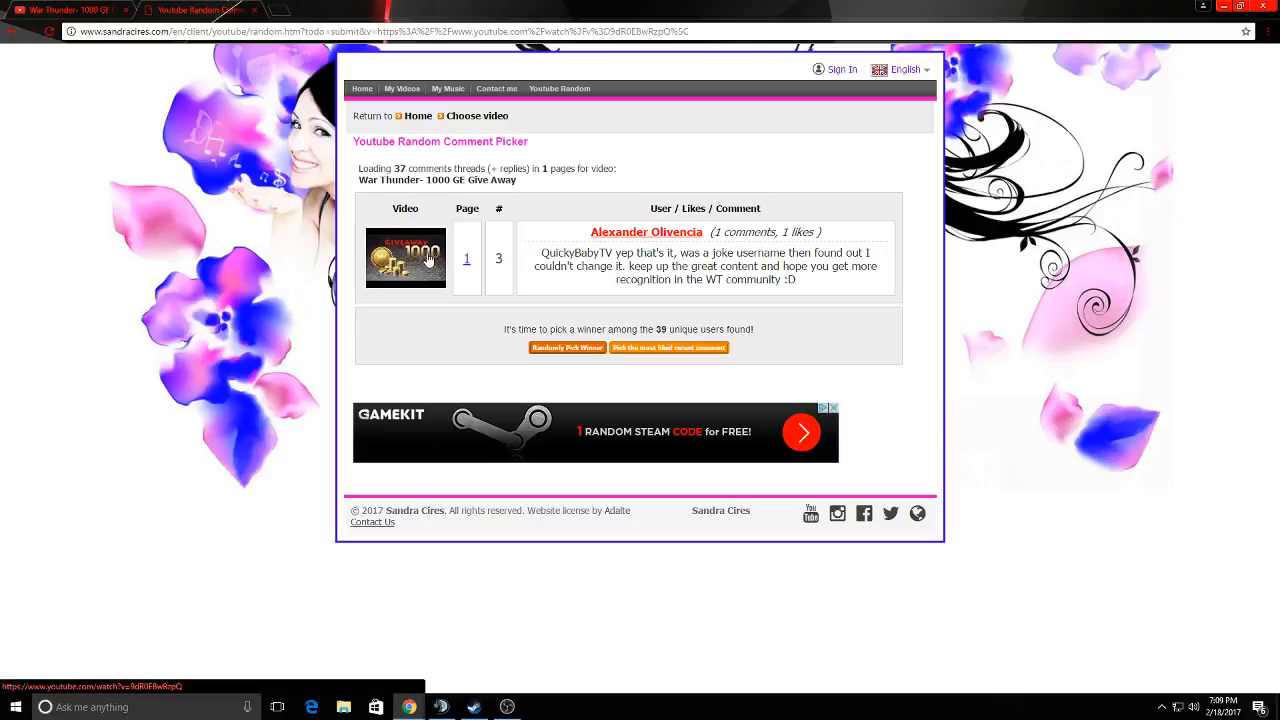
mouse_move(428, 270)
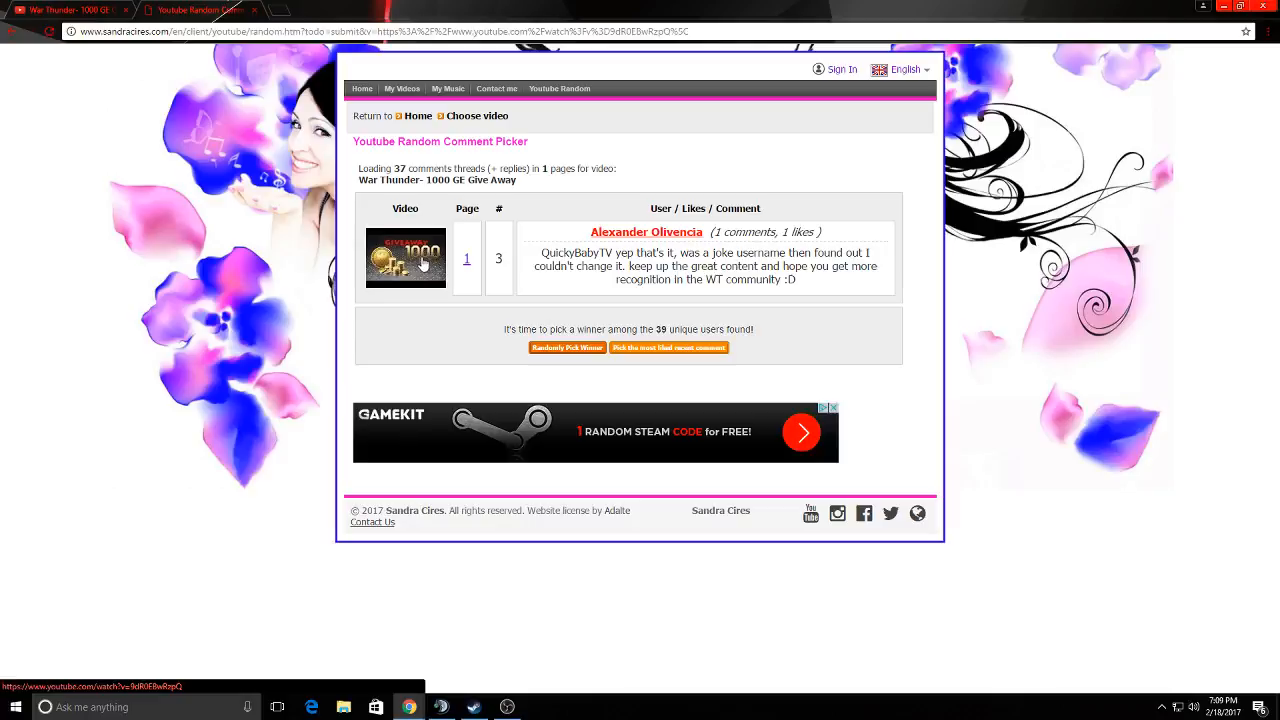
mouse_move(378, 304)
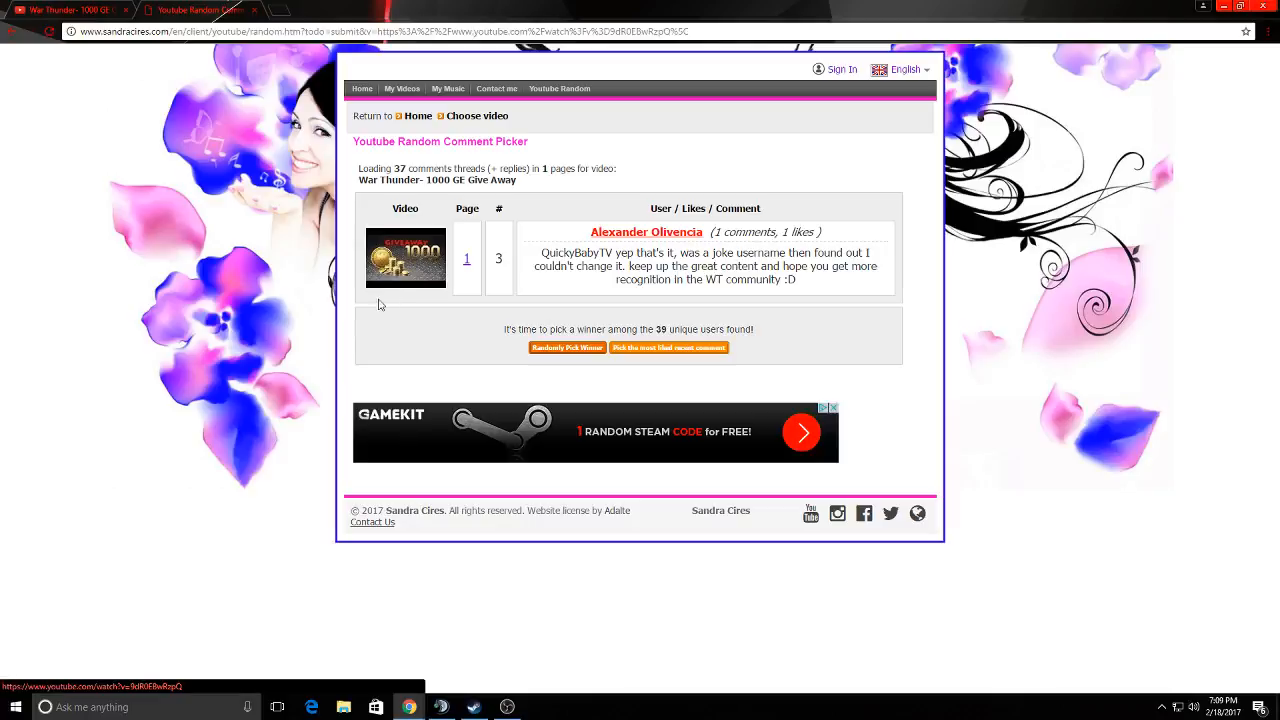